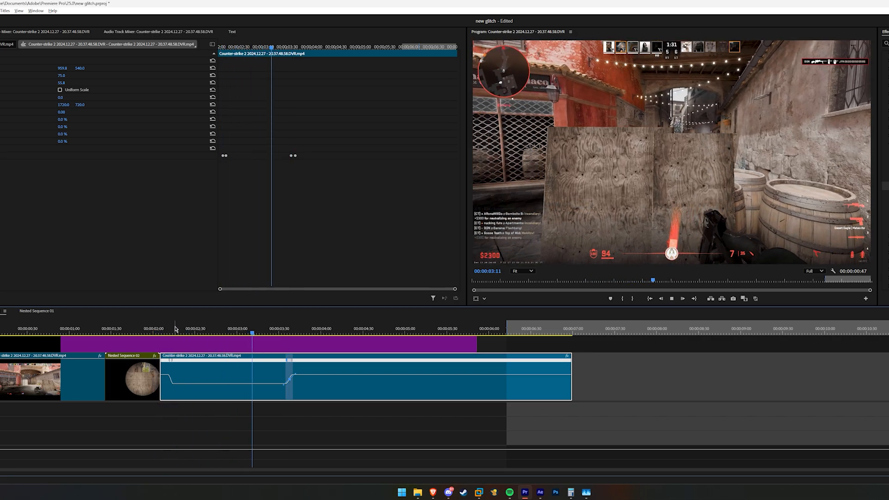
Step: Select the speed-ramped Counter-Strike gameplay clip on the timeline
{"action": "left_click", "coordinate": [165, 330]}
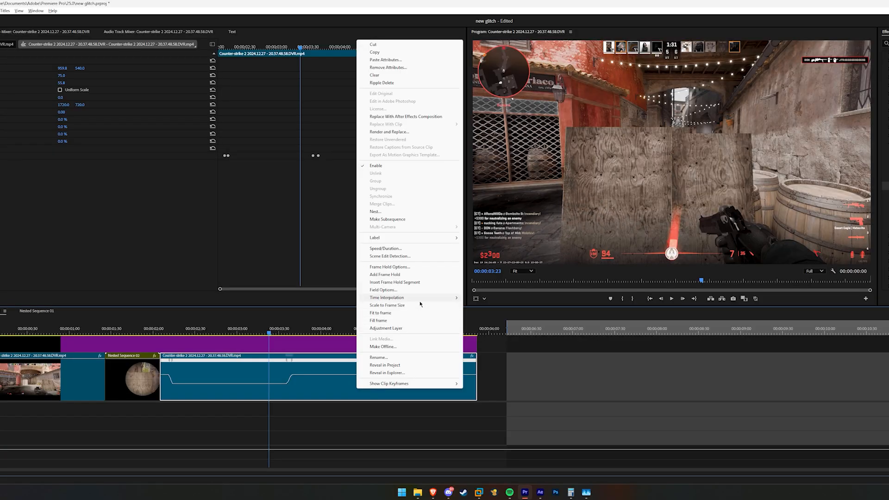
{"action": "mouse_move", "coordinate": [386, 298]}
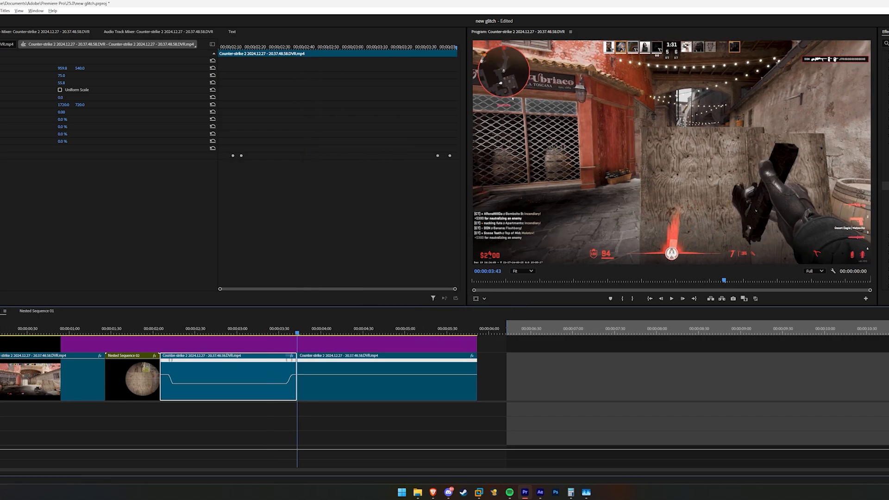
Step: Move the playhead to the cut point and select the speed-ramped first clip section
{"action": "left_click", "coordinate": [160, 331]}
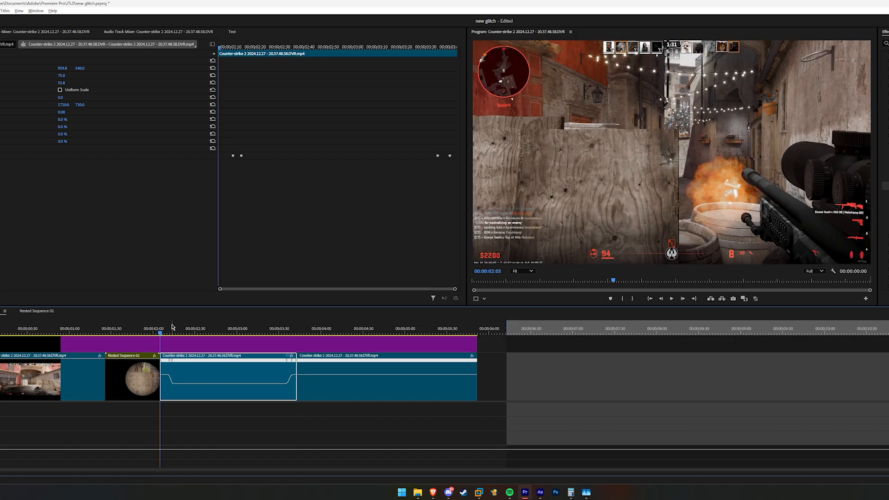
{"action": "left_click", "coordinate": [296, 329]}
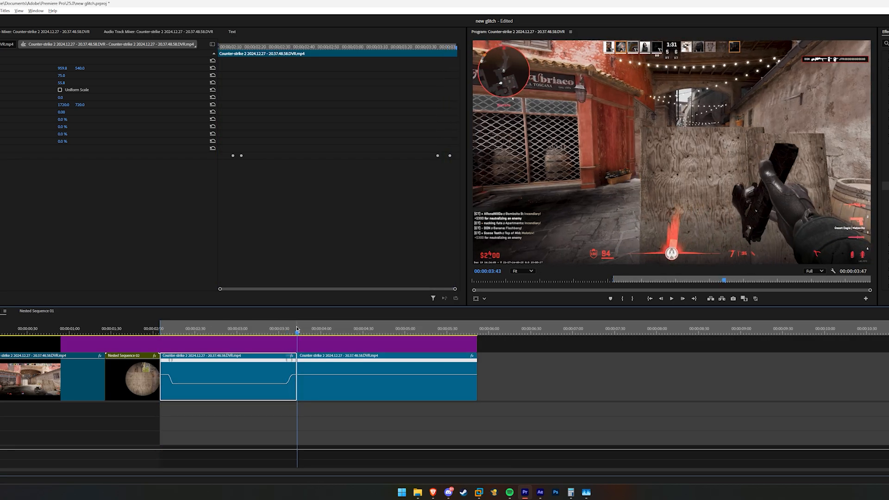
{"action": "left_click", "coordinate": [11, 16]}
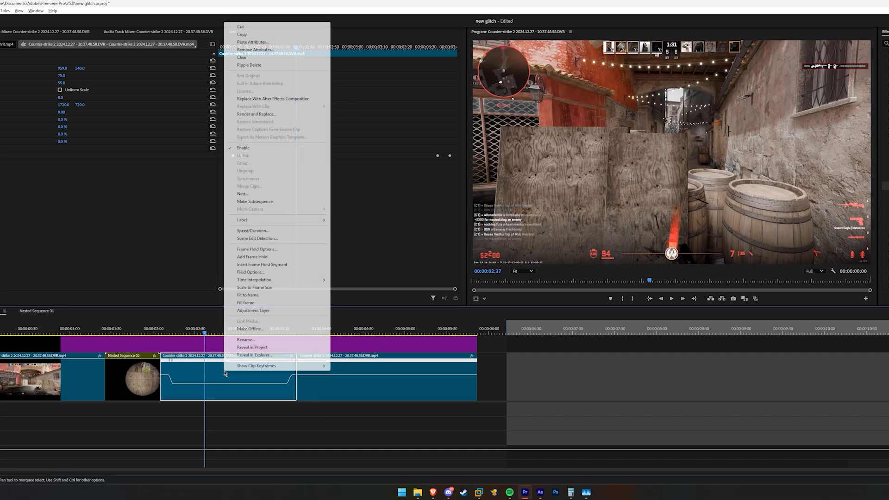
Step: Replace the speed-ramped section with a new linked After Effects composition
{"action": "left_click", "coordinate": [273, 99]}
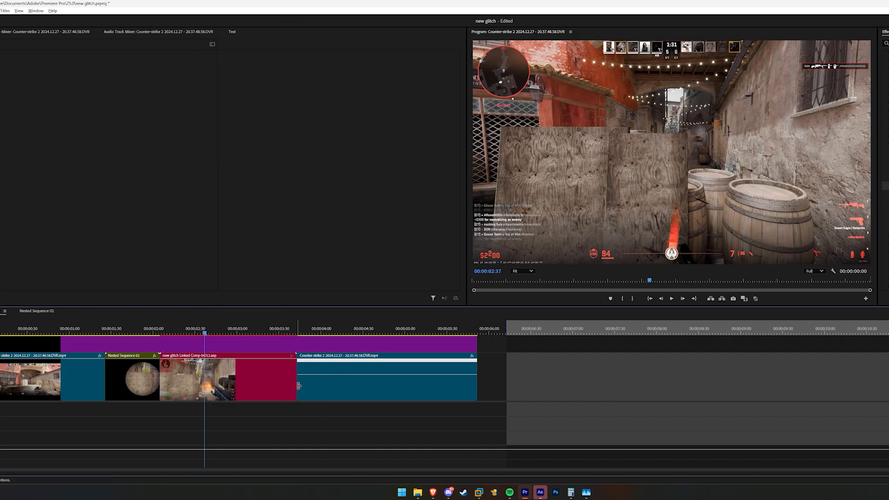
{"action": "left_click", "coordinate": [542, 492]}
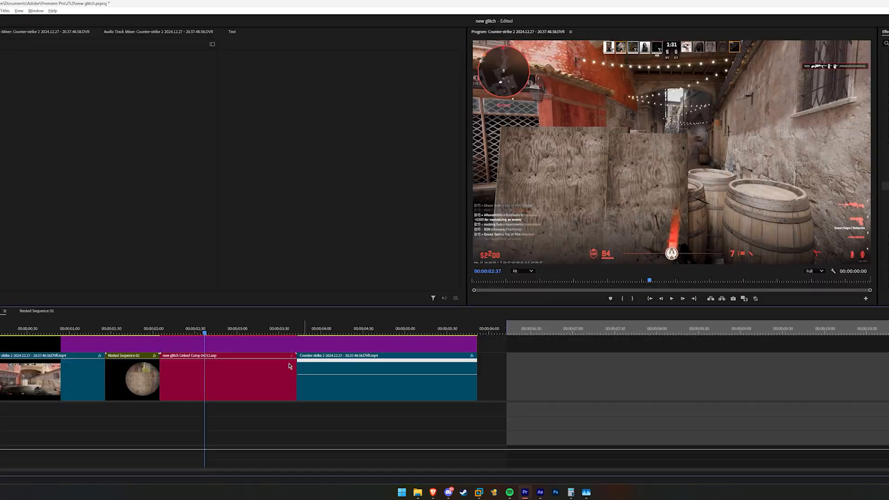
Step: Select the linked composition clip and place the playhead just before it
{"action": "left_click", "coordinate": [157, 333]}
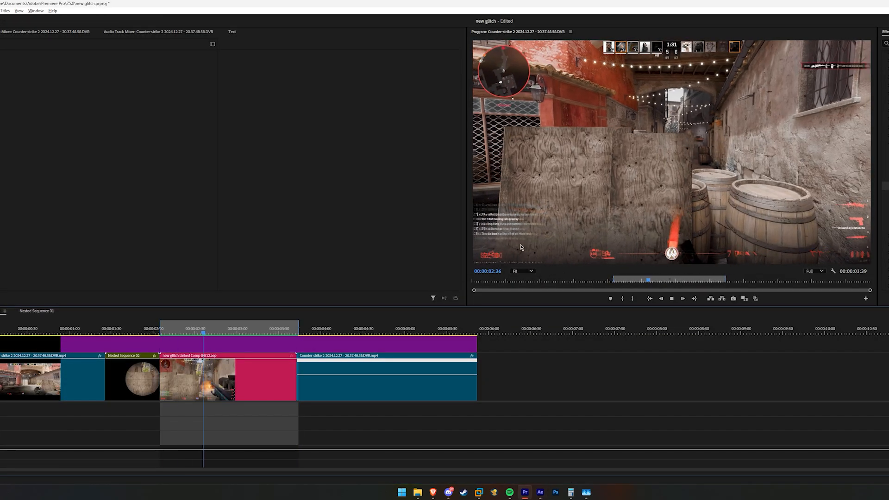
{"action": "left_click", "coordinate": [136, 331]}
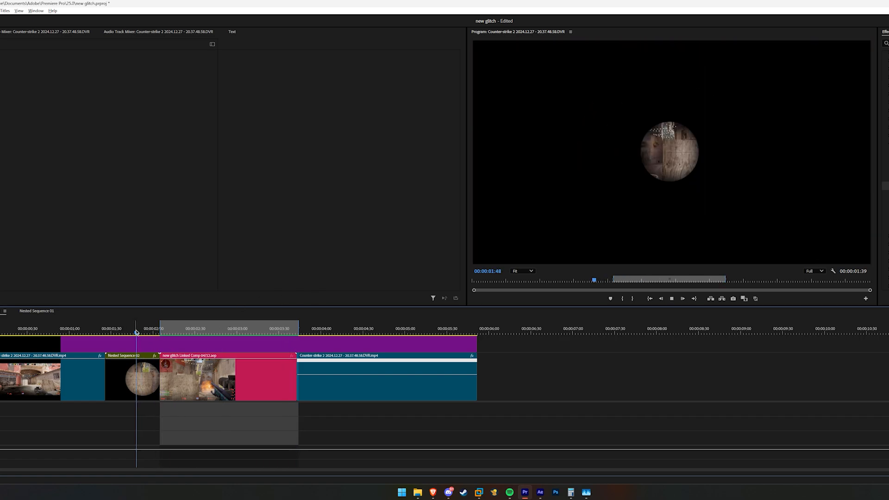